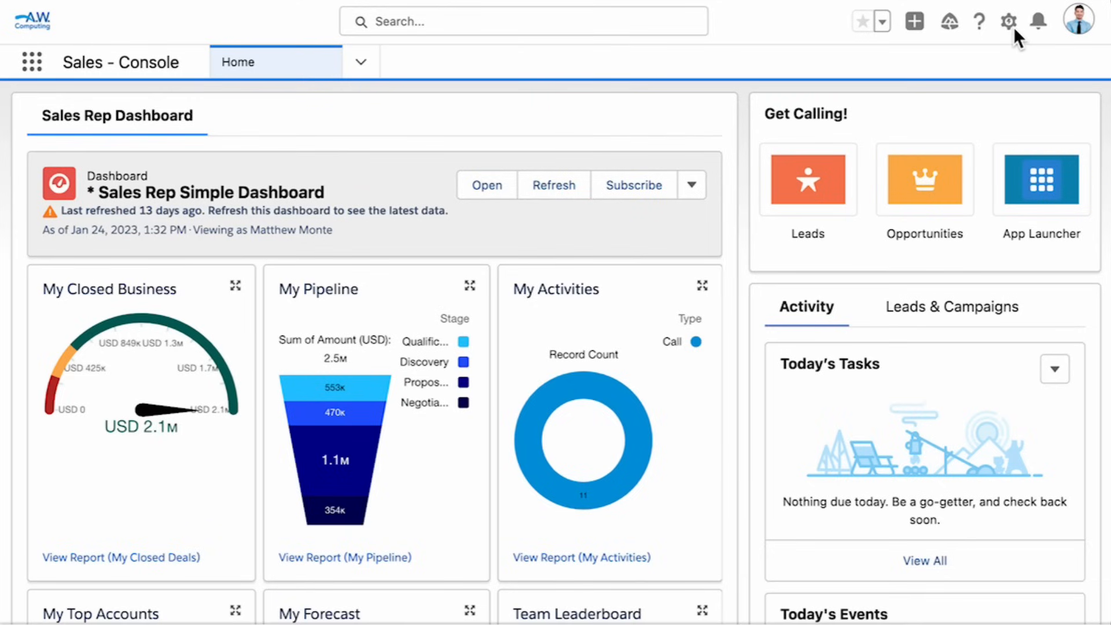
Go from the Sales Console home dashboard to Setup Home via the gear menu.
{"action": "left_click", "coordinate": [1009, 22]}
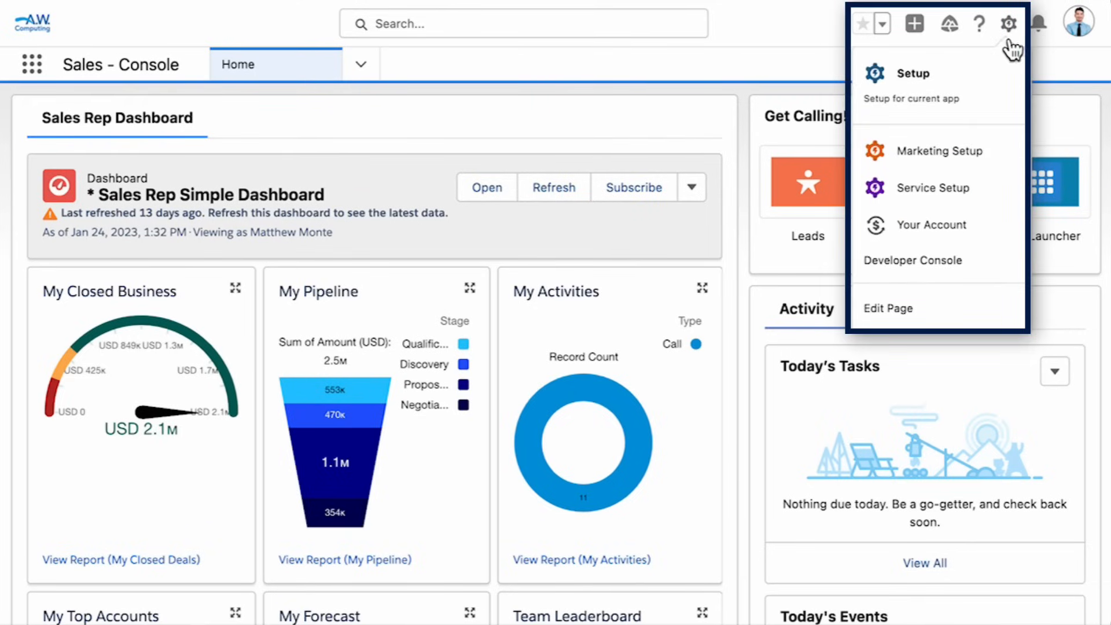
{"action": "left_click", "coordinate": [903, 73]}
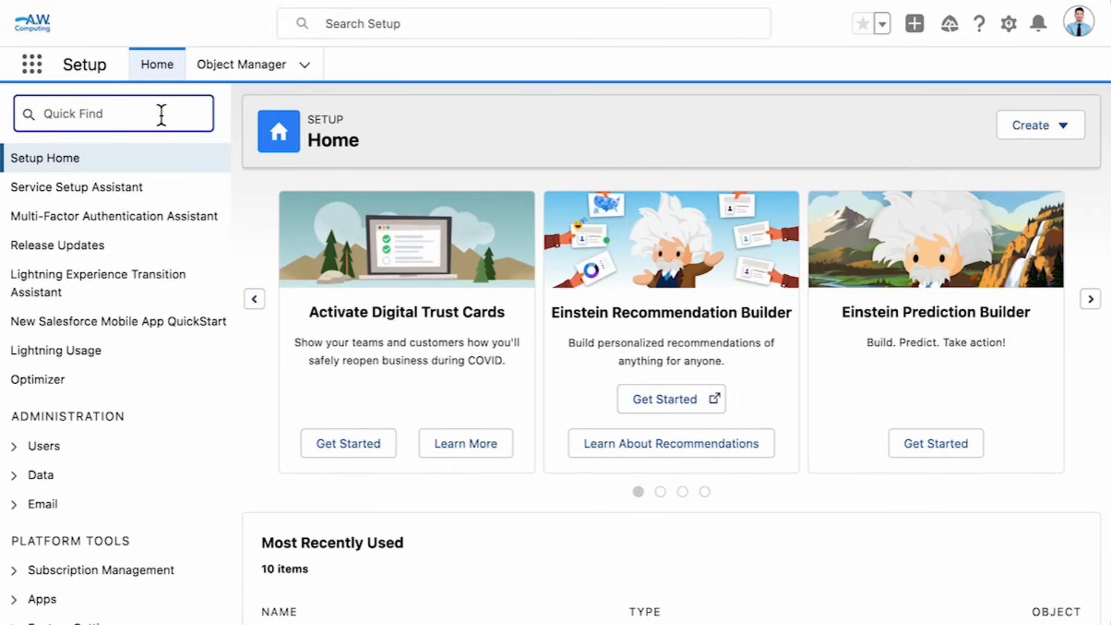
Search 'network' in Quick Find and view the trusted IP ranges on Network Access.
{"action": "type", "text": "network"}
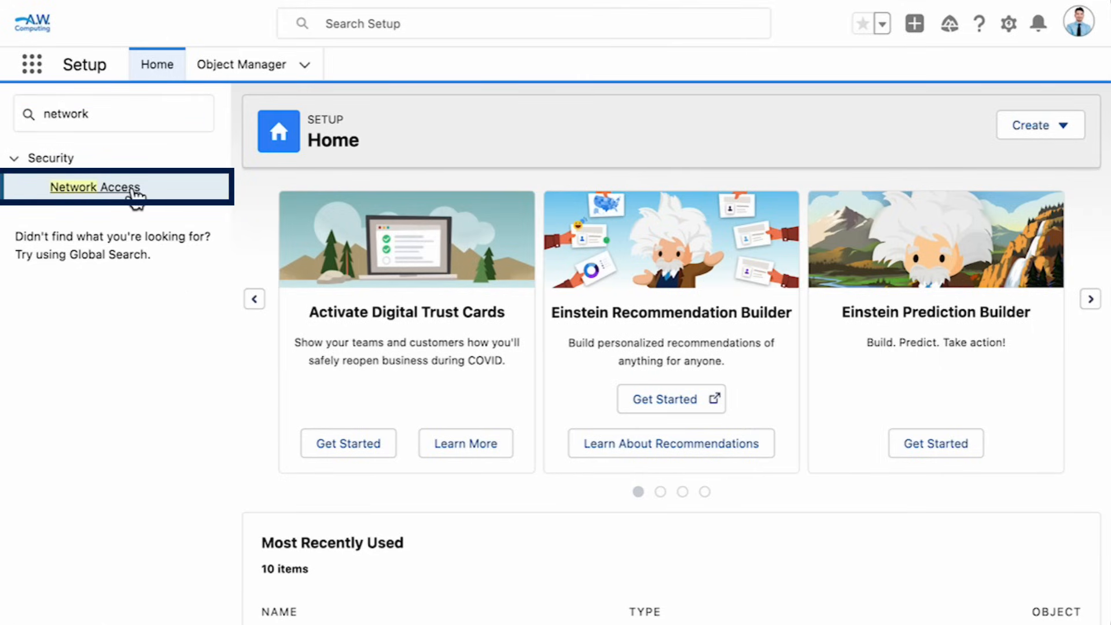
{"action": "left_click", "coordinate": [94, 187]}
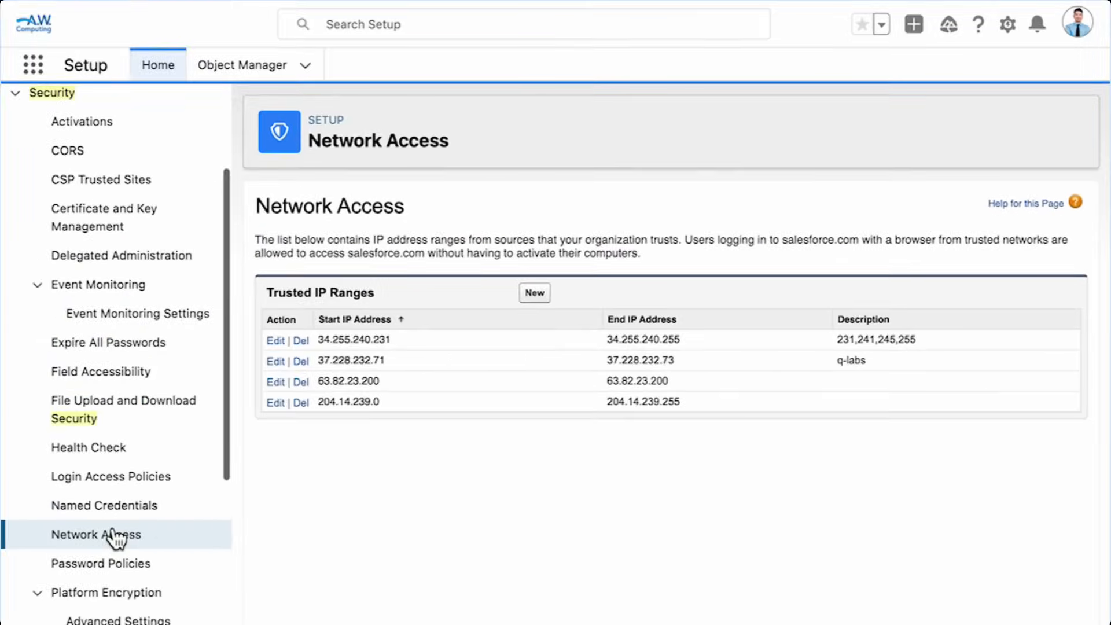
{"action": "left_click", "coordinate": [158, 64]}
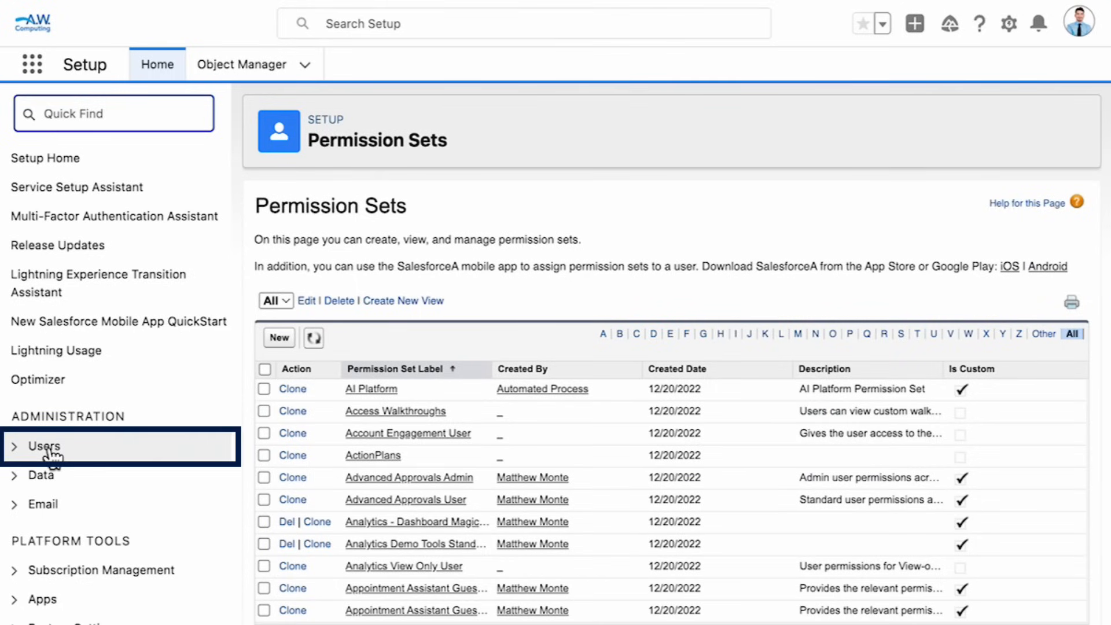
Create the 'Sales Apps and Object access' permission set and open its Manage Assignments list.
{"action": "left_click", "coordinate": [41, 446]}
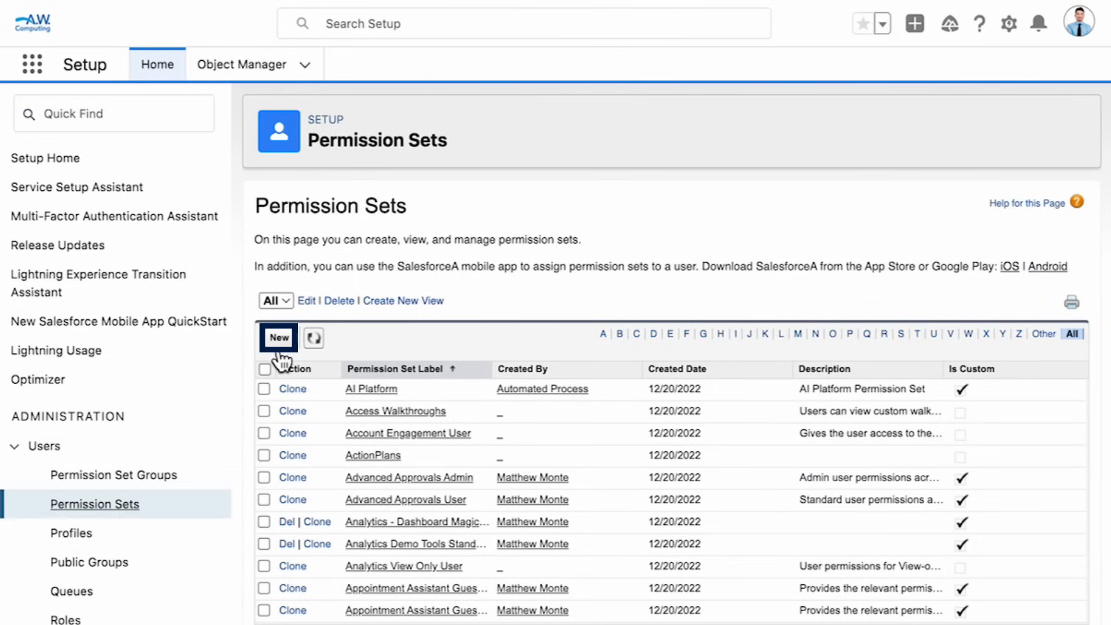
{"action": "left_click", "coordinate": [277, 338]}
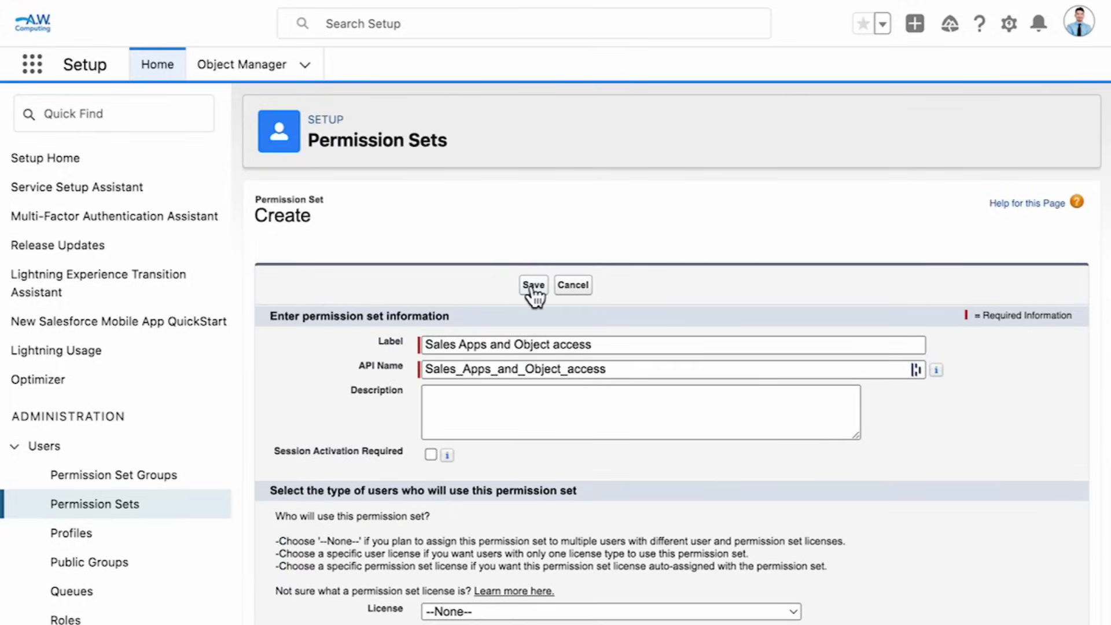
{"action": "left_click", "coordinate": [533, 285]}
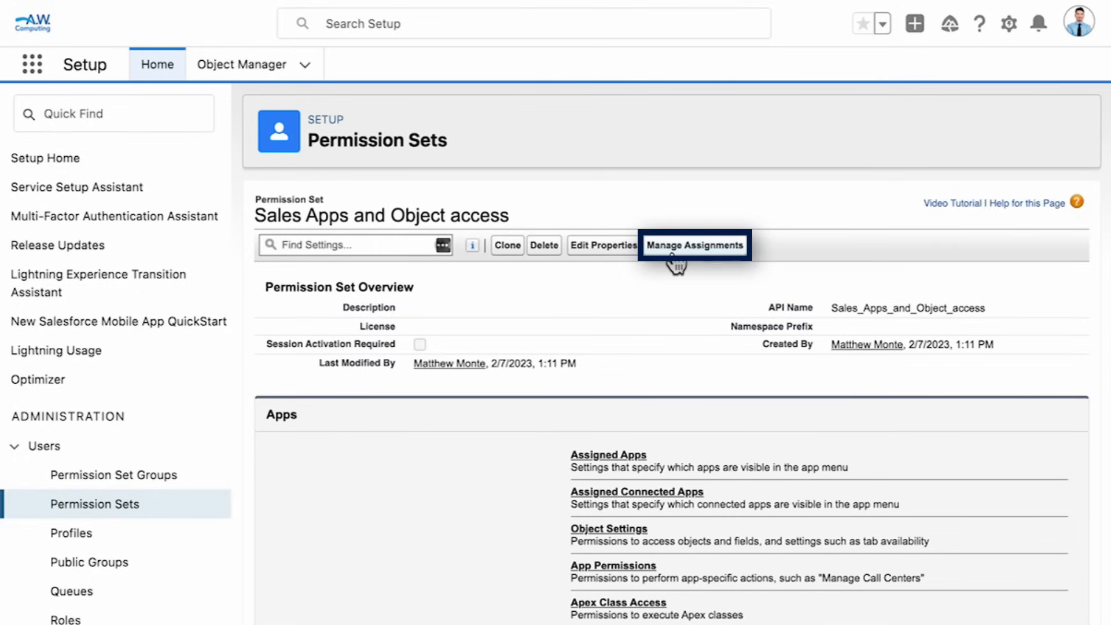
{"action": "left_click", "coordinate": [694, 246]}
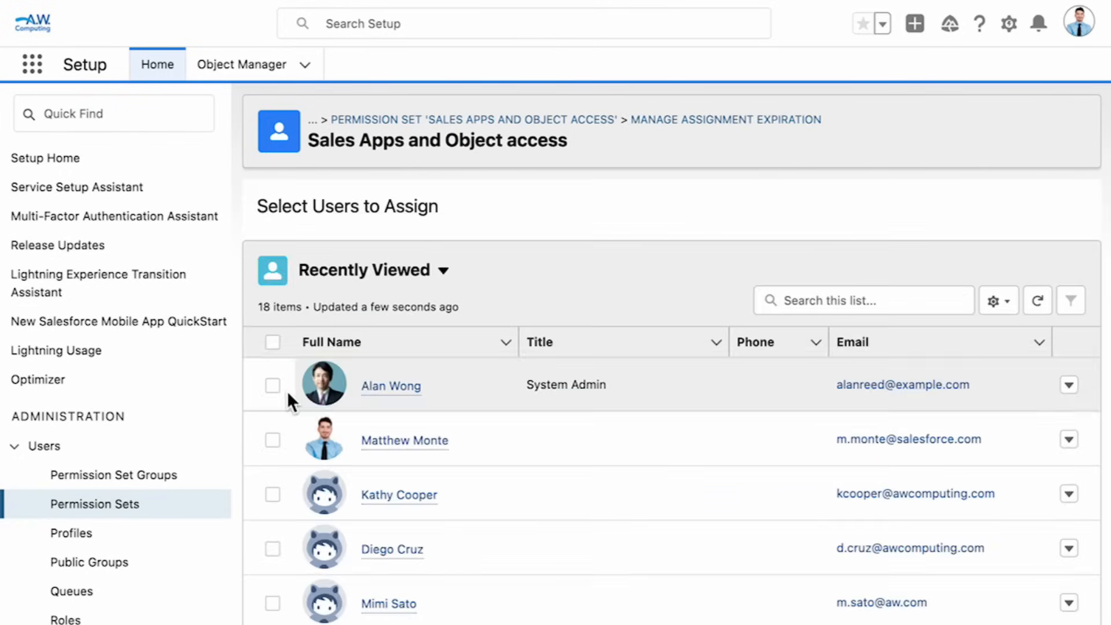
{"action": "left_click", "coordinate": [273, 386]}
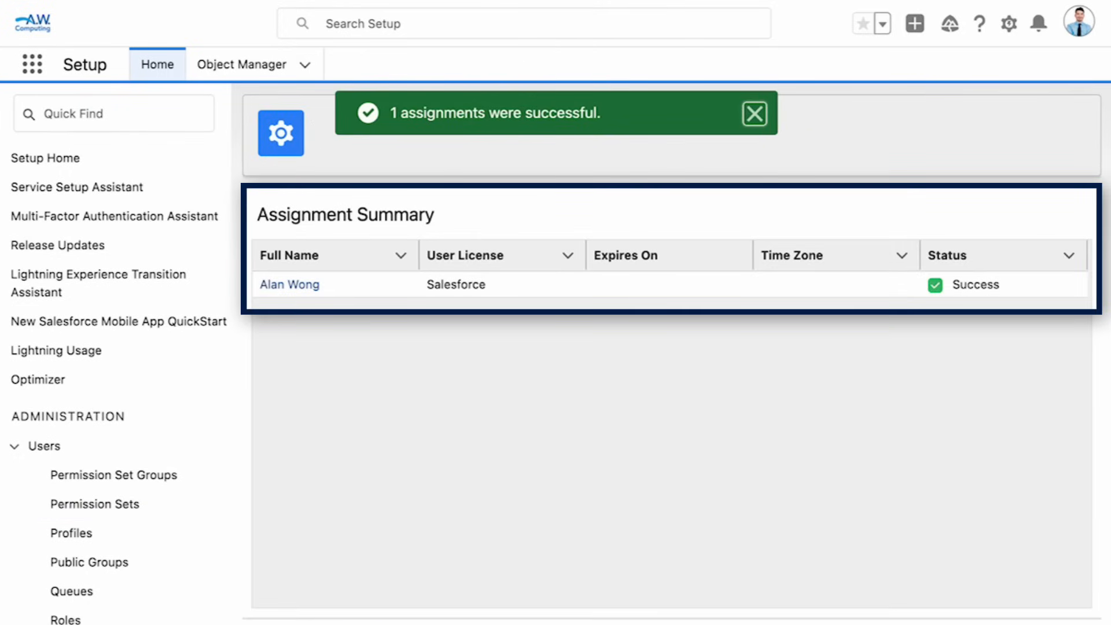
{"action": "left_click", "coordinate": [44, 157]}
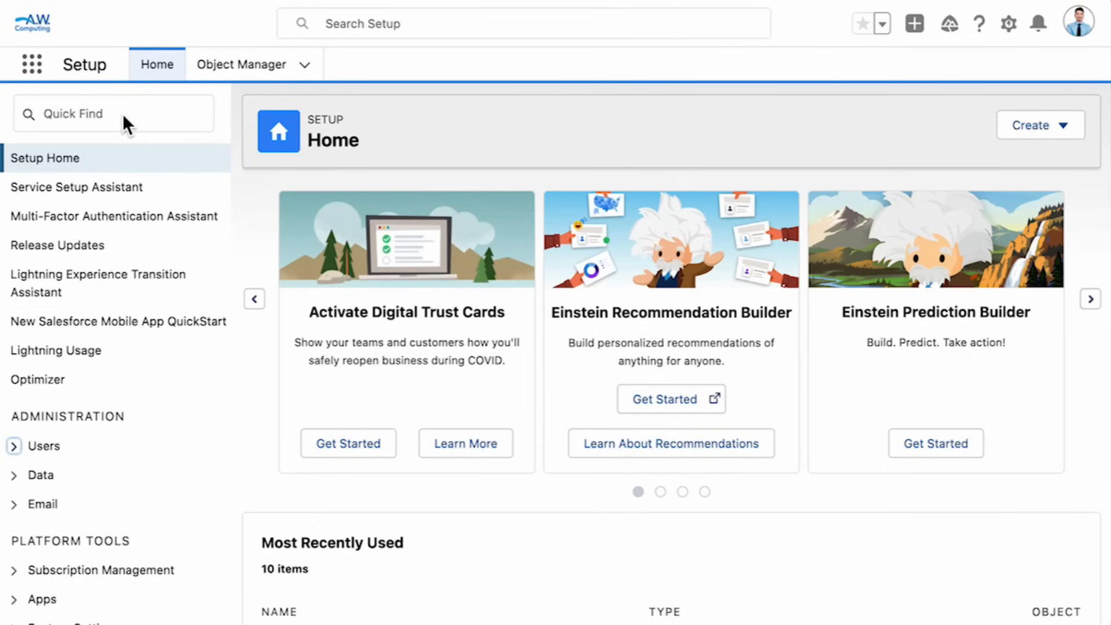
{"action": "left_click", "coordinate": [114, 114]}
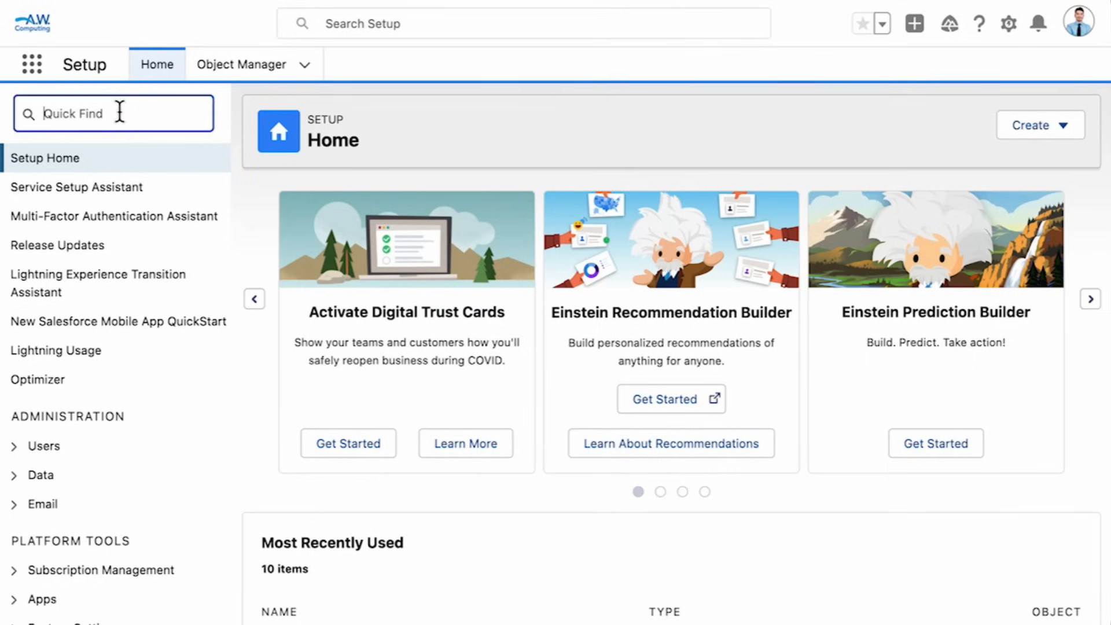
{"action": "type", "text": "roles"}
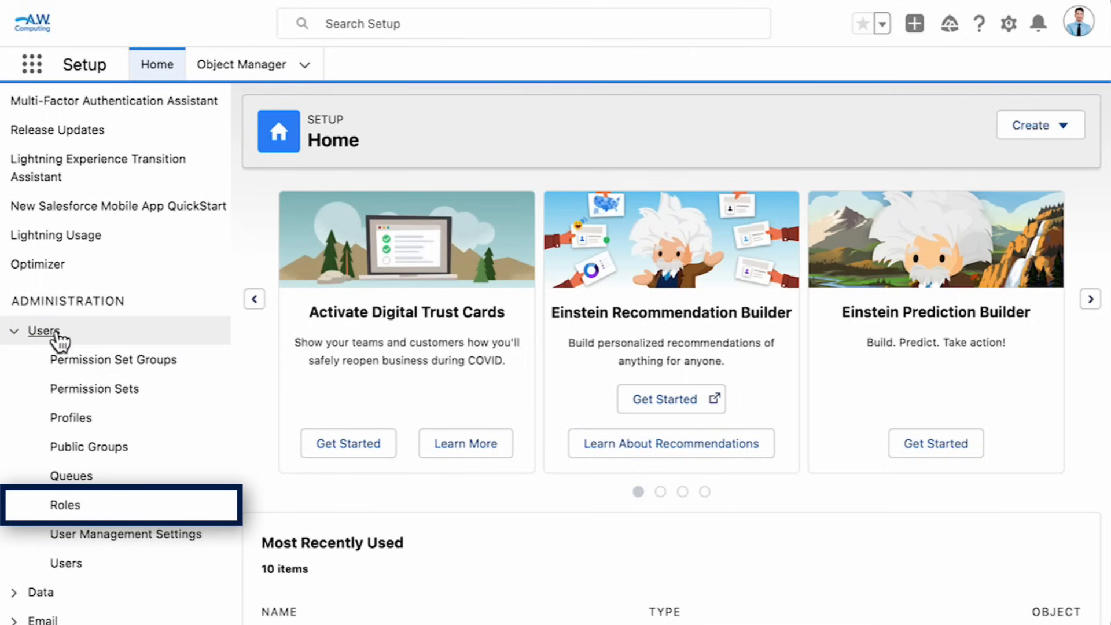
{"action": "left_click", "coordinate": [64, 505]}
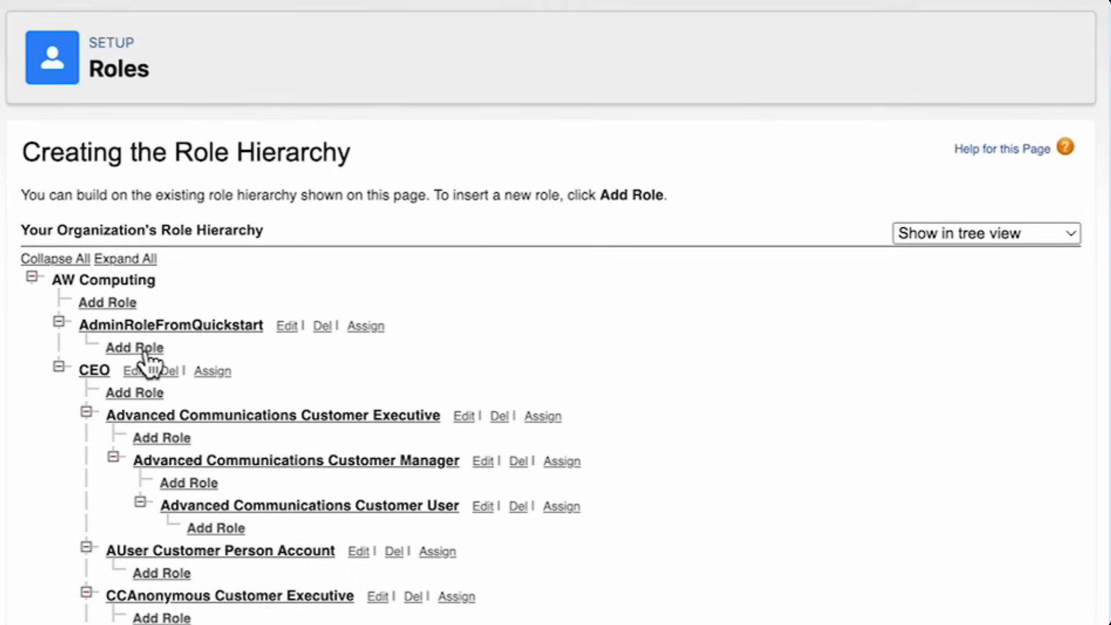
{"action": "mouse_move", "coordinate": [336, 350]}
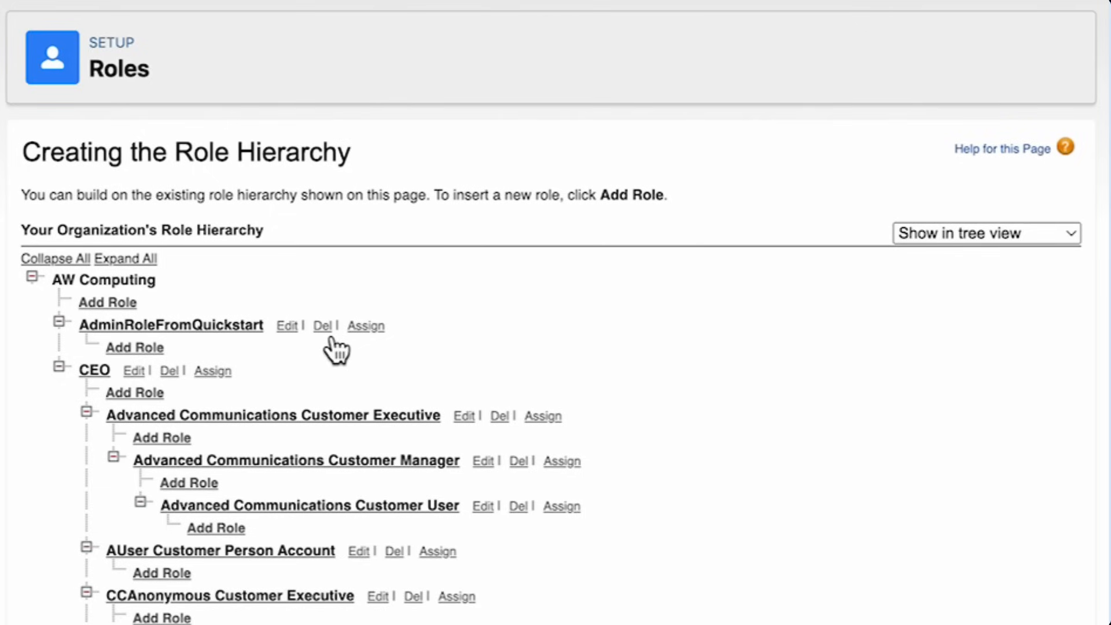
{"action": "mouse_move", "coordinate": [380, 350]}
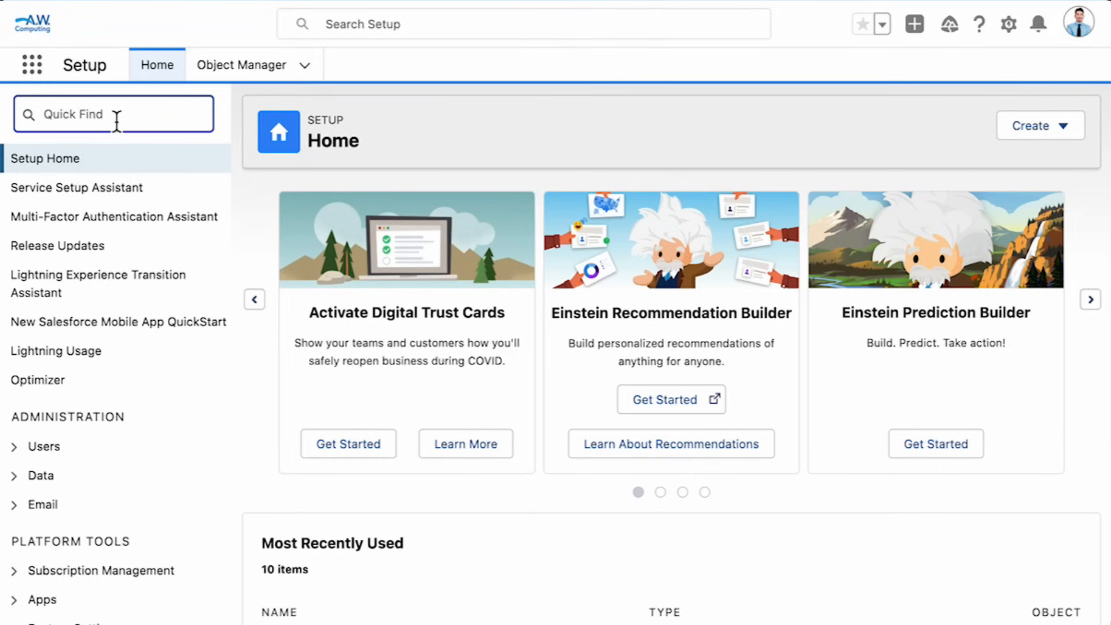
Search 'security' in Quick Find and open the Field Accessibility object list.
{"action": "type", "text": "security"}
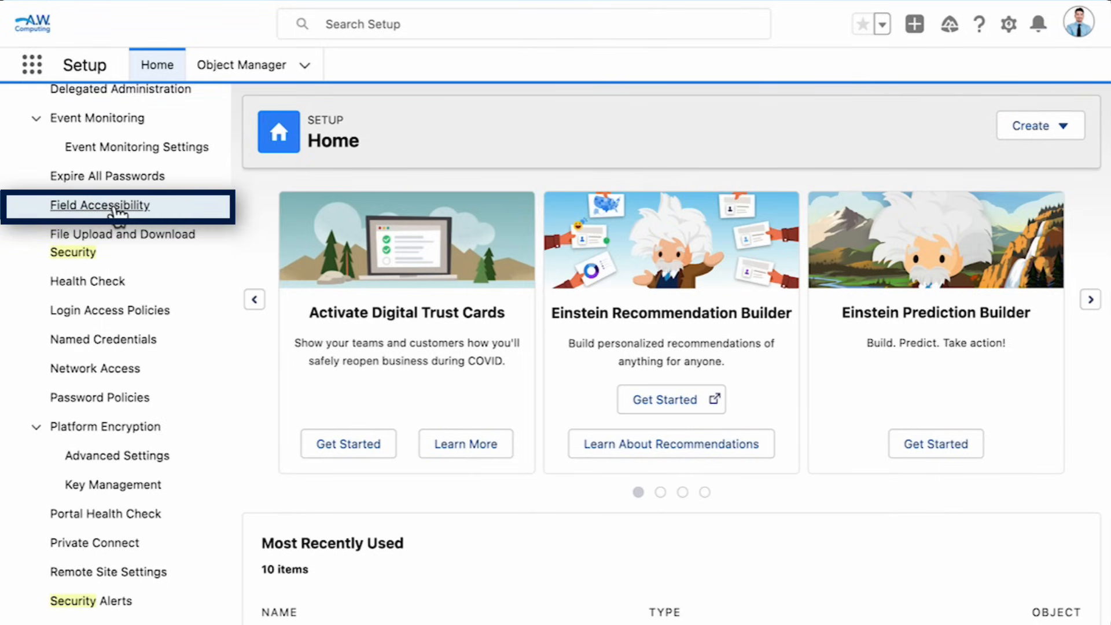
{"action": "left_click", "coordinate": [99, 205]}
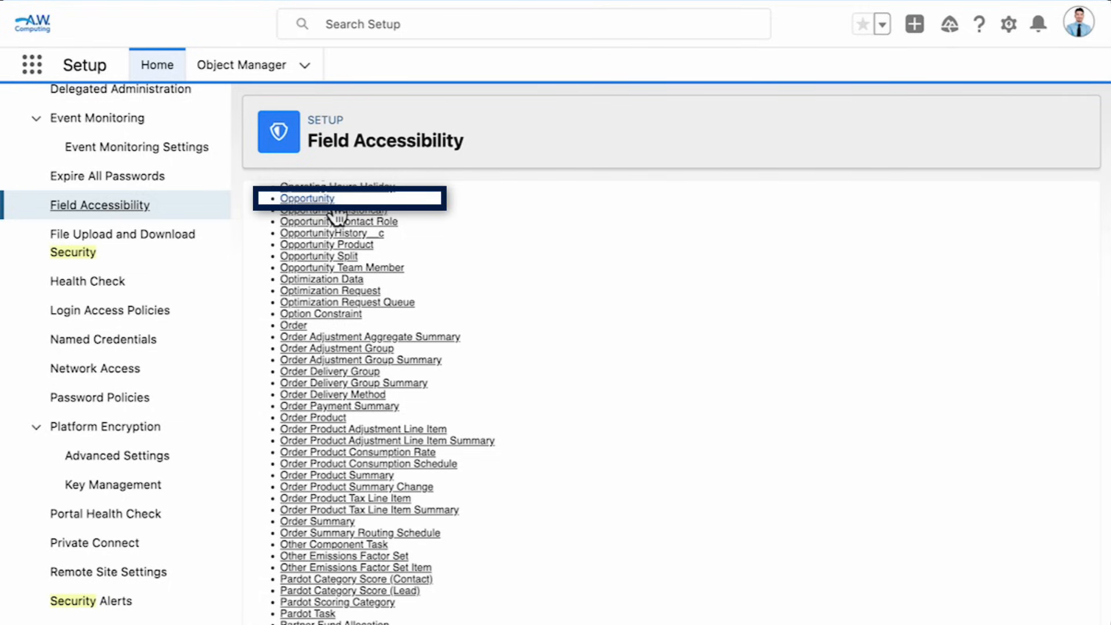
View Opportunity field accessibility by field, selecting the Discount % field.
{"action": "left_click", "coordinate": [306, 198]}
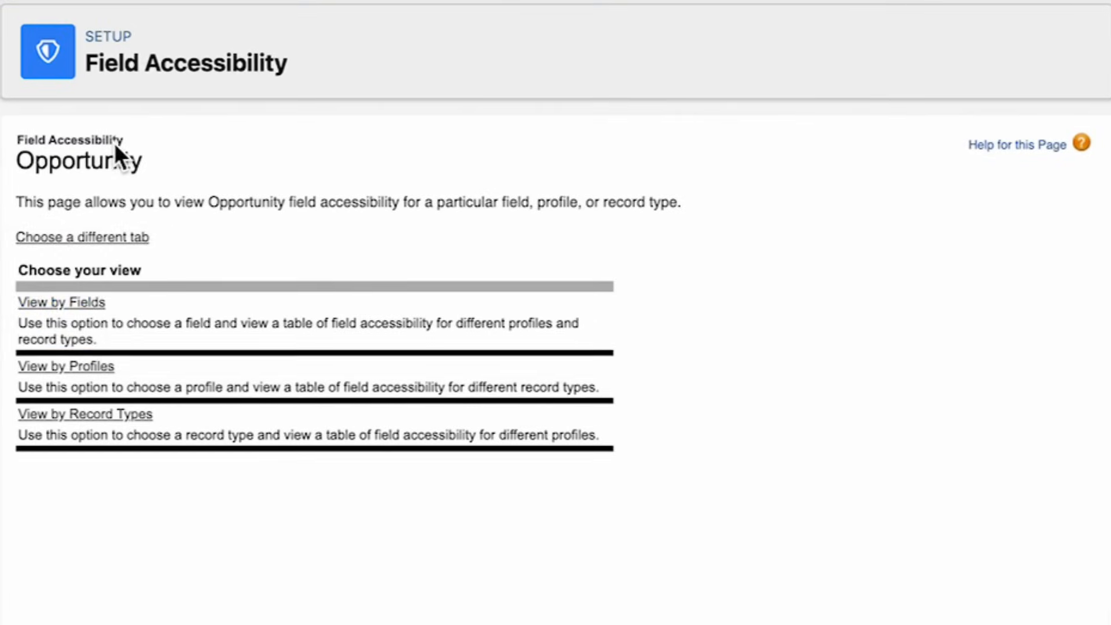
{"action": "left_click", "coordinate": [61, 301]}
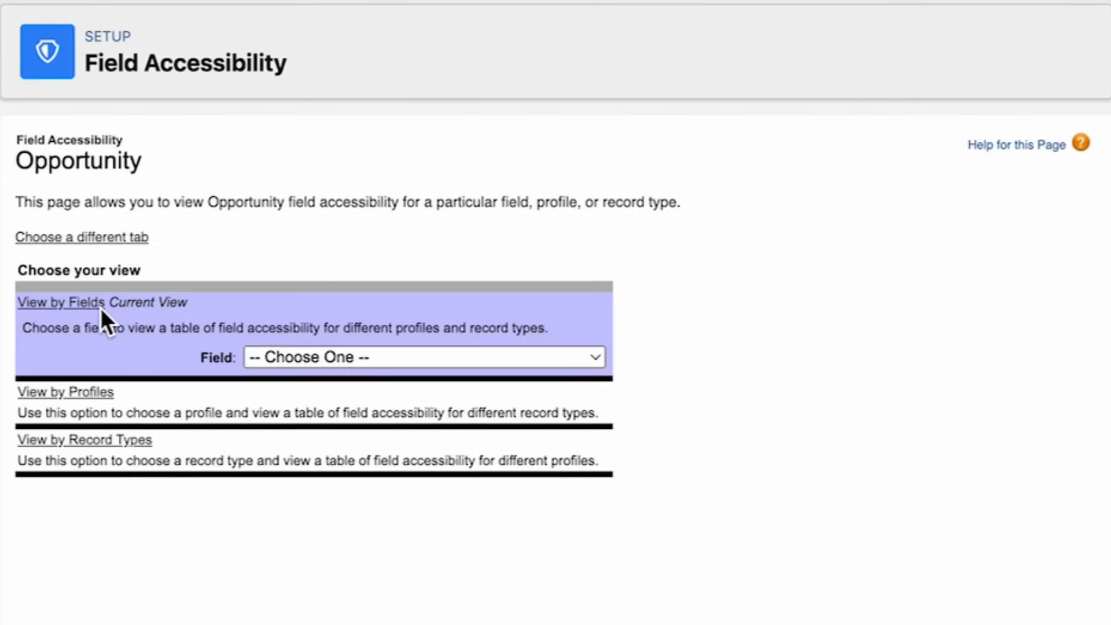
{"action": "left_click", "coordinate": [424, 357]}
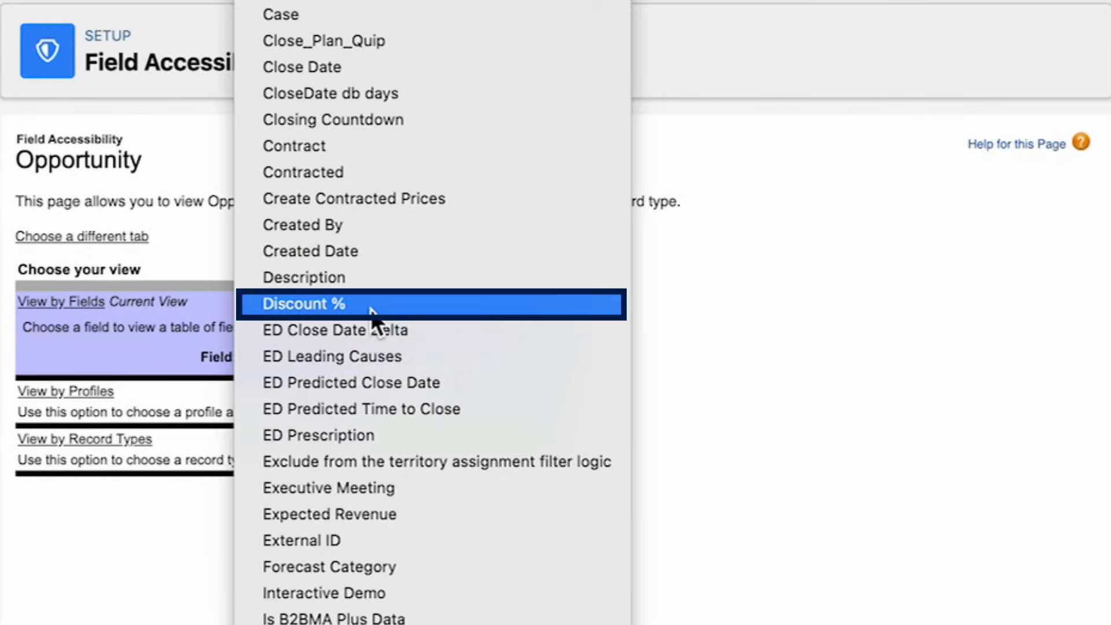
{"action": "left_click", "coordinate": [304, 304]}
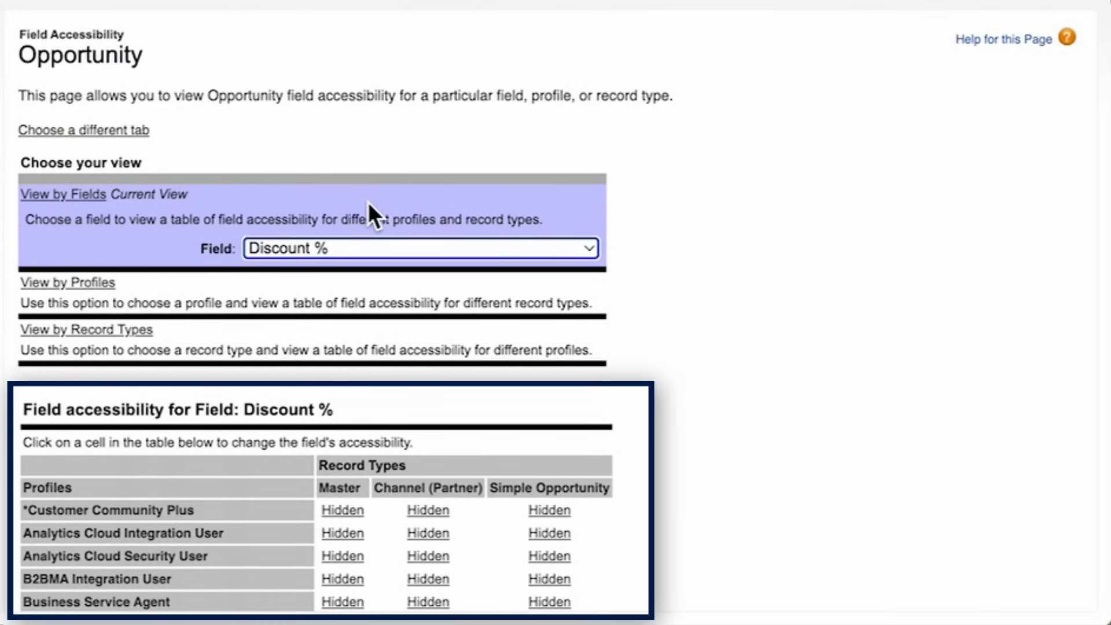